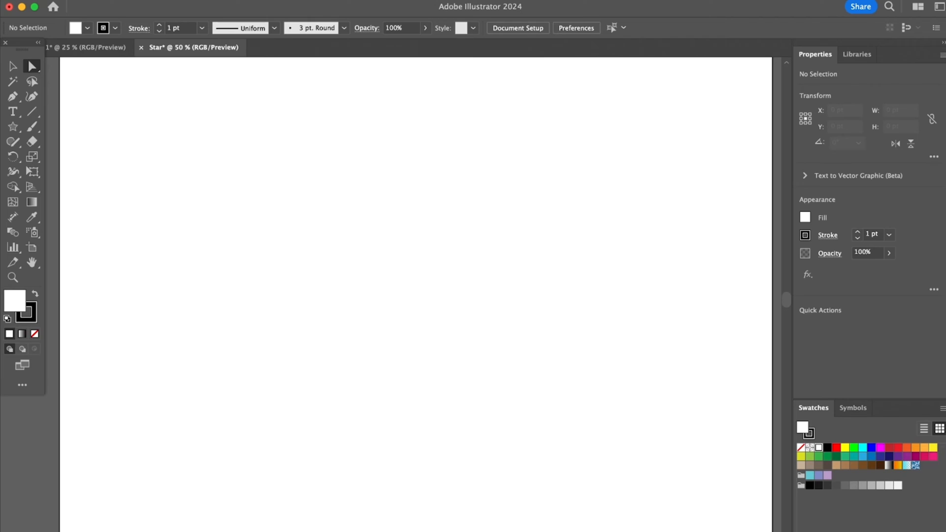
Step: Expand the shape tools flyout so the Star tool is listed
left_click(13, 126)
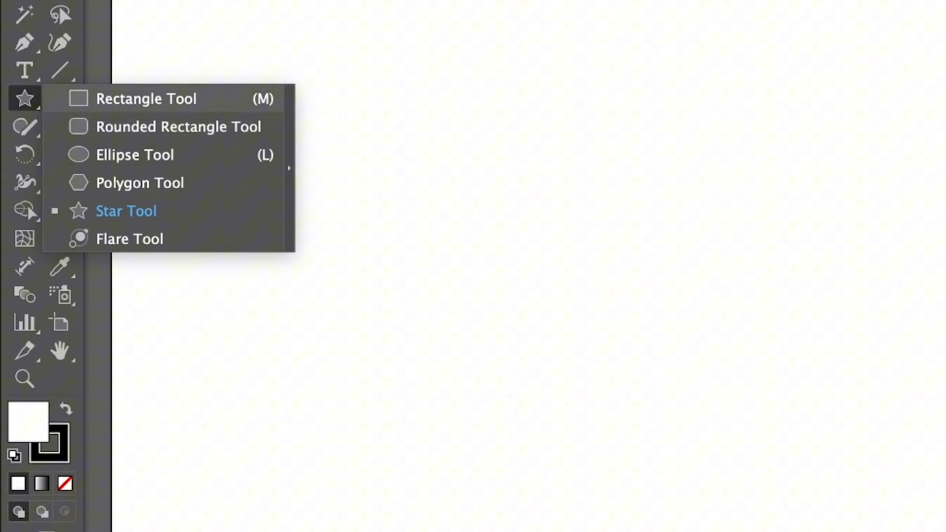
mouse_move(127, 211)
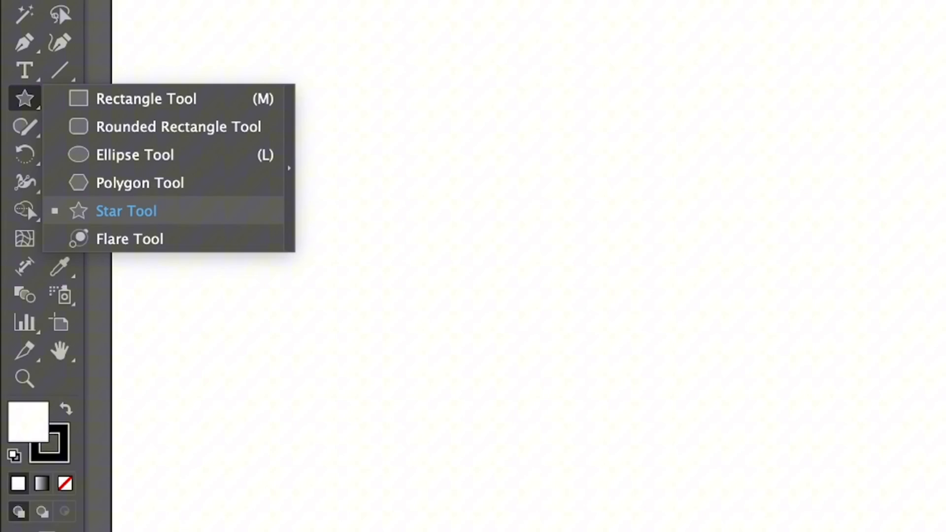
Step: Draw an upright five-point star with the Star tool, Shift held, filled yellow with no stroke
left_click(126, 211)
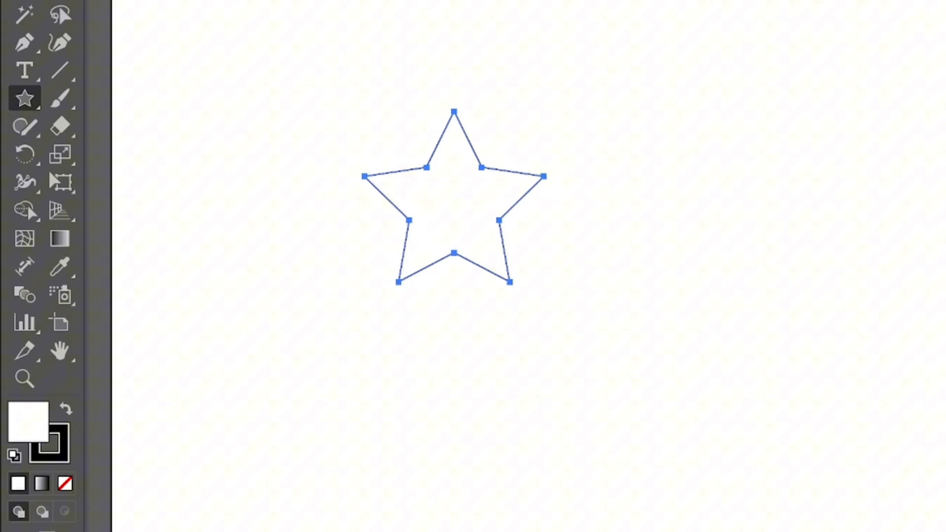
key("shift")
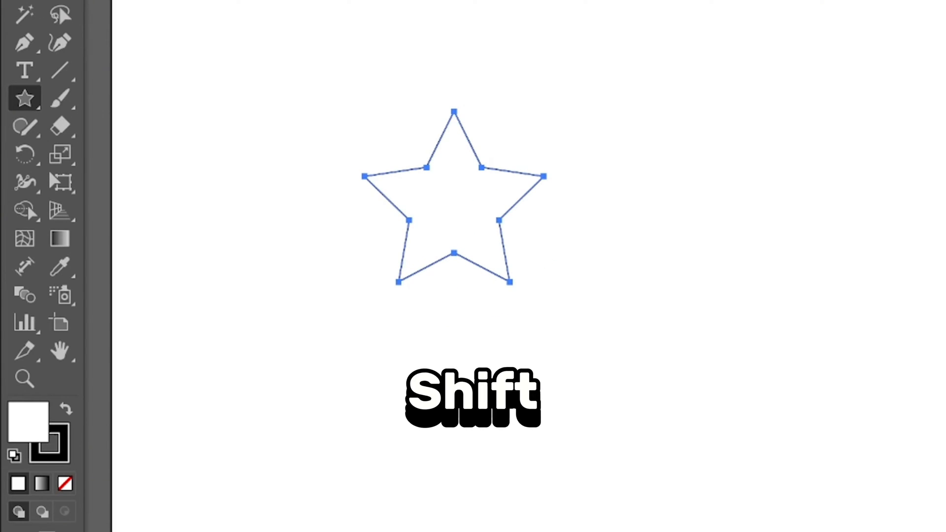
key("shift")
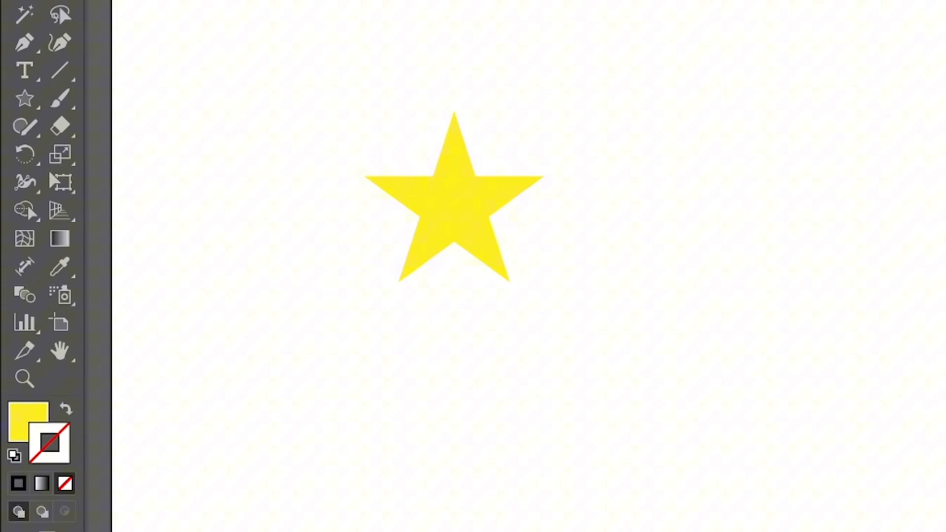
Step: Draw a smaller 8-point yellow star below the first, adding points with the Up arrow
left_click(24, 98)
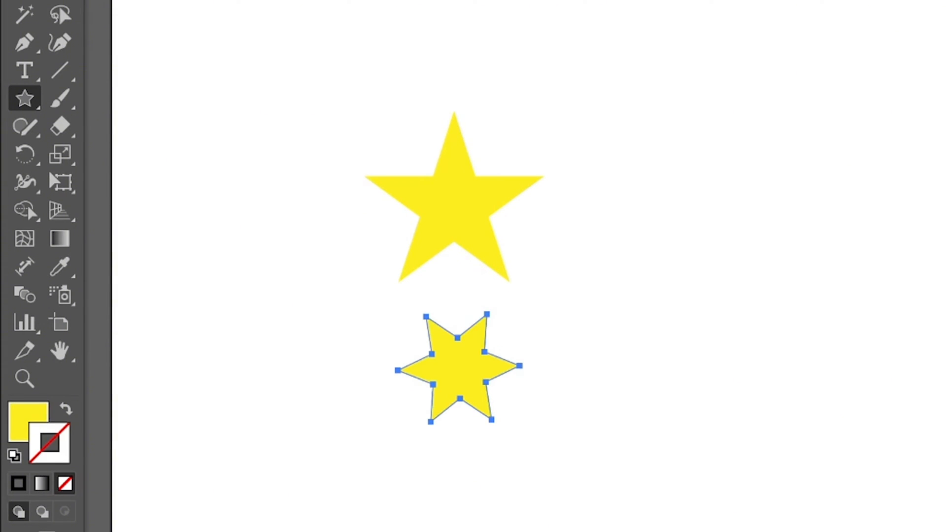
key("up")
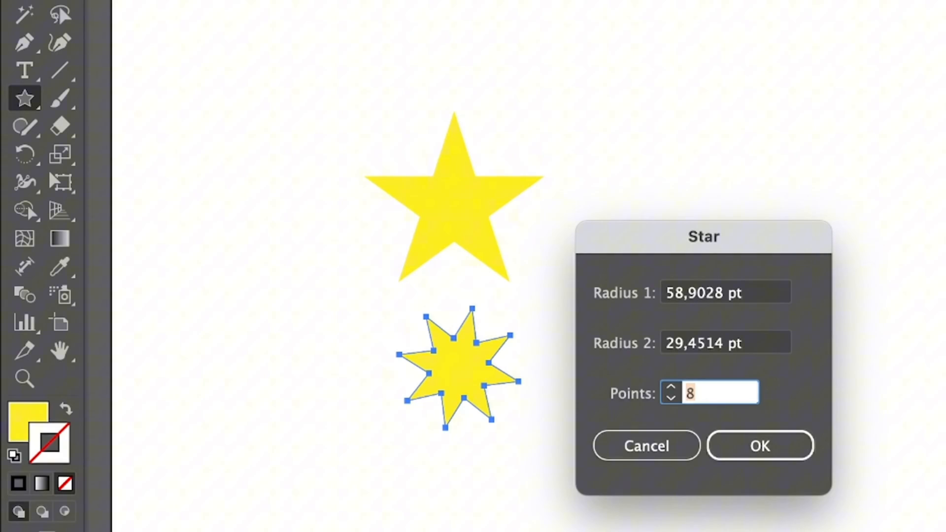
Step: Enter 5 points in the Star dialog for the new star
type("5")
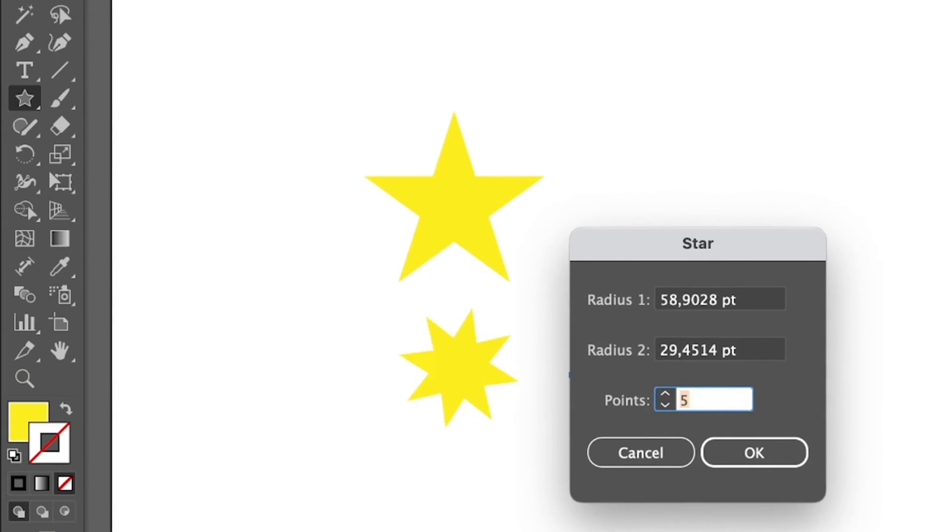
left_click(720, 299)
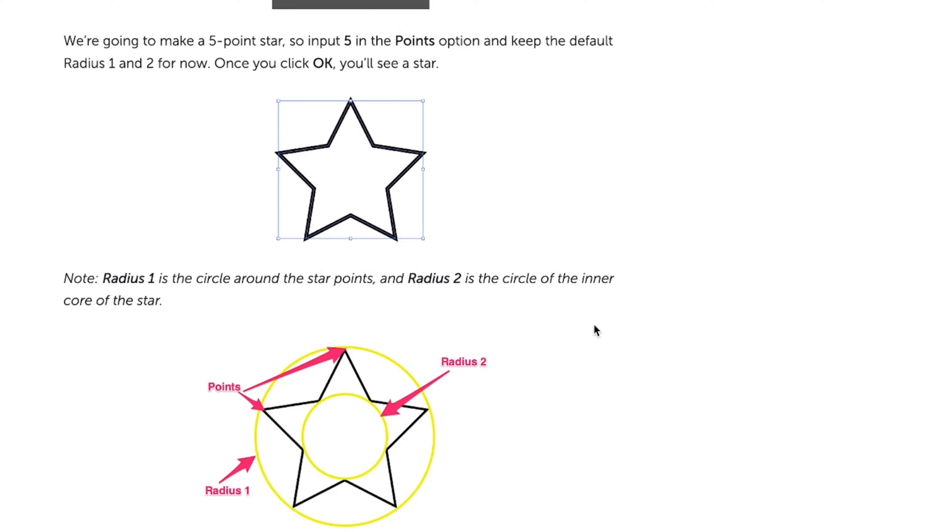
mouse_move(442, 323)
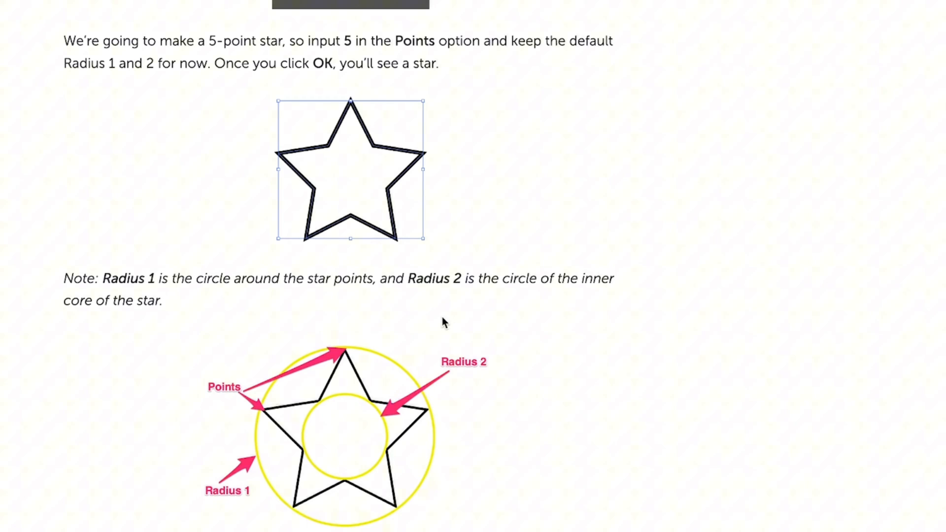
Step: Scroll the tutorial past the Radius 1/Radius 2 diagram to the Star Tool section
scroll("down", 3)
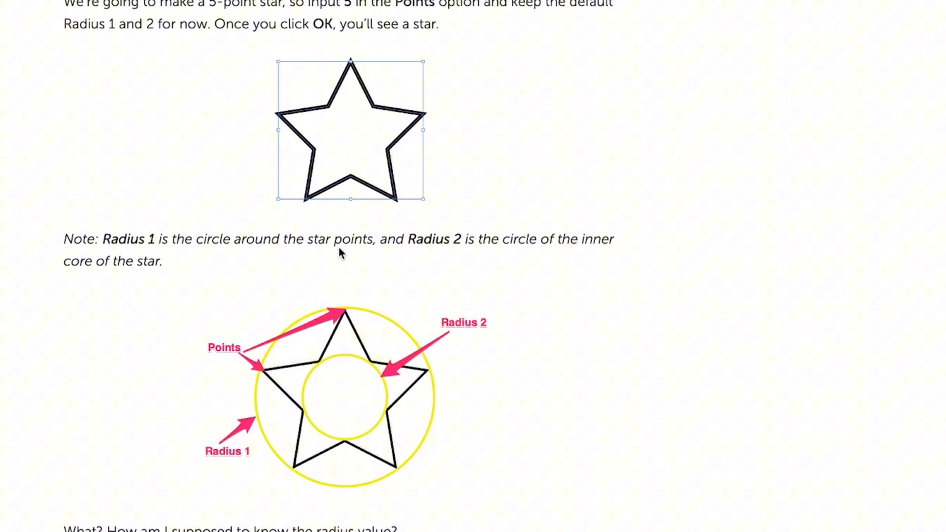
mouse_move(430, 366)
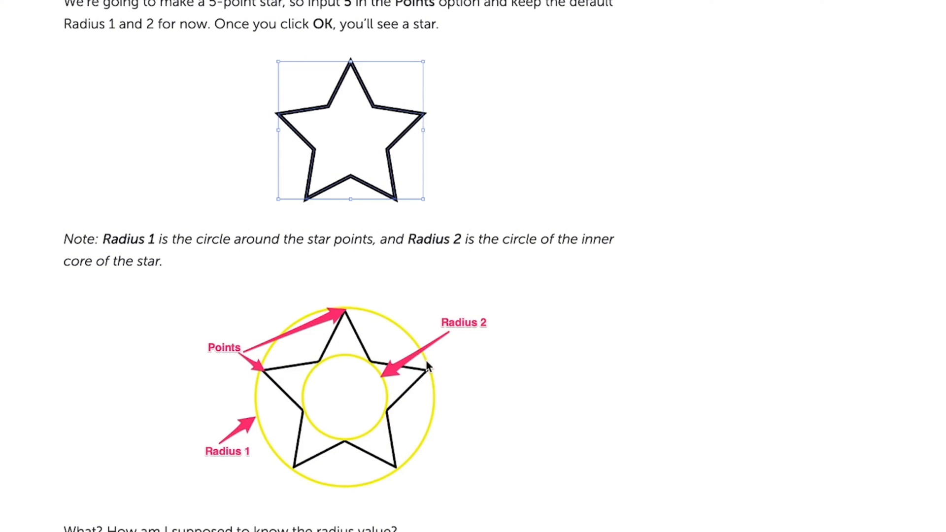
mouse_move(251, 422)
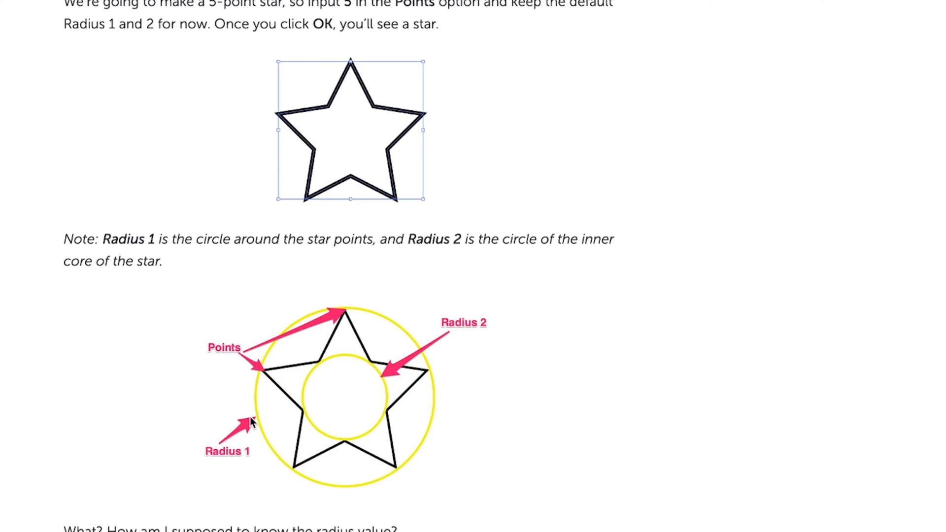
mouse_move(319, 370)
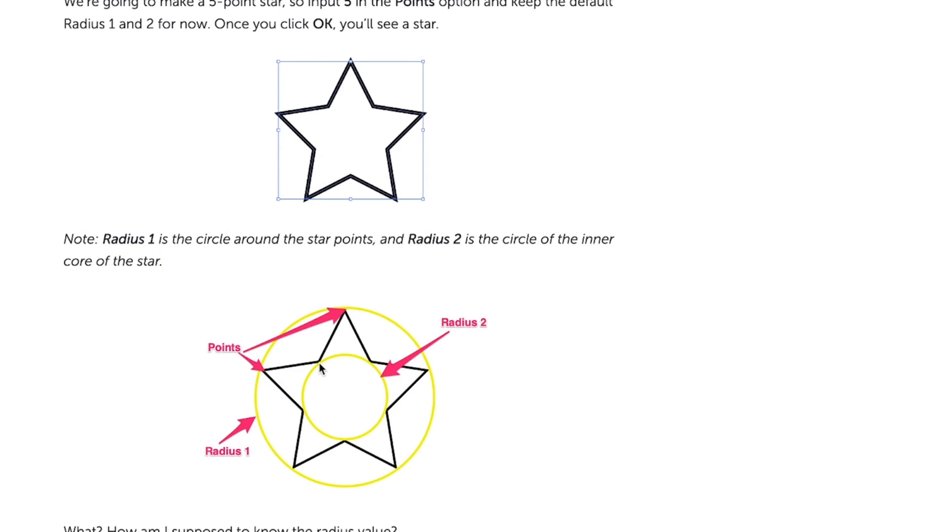
scroll("up", 3)
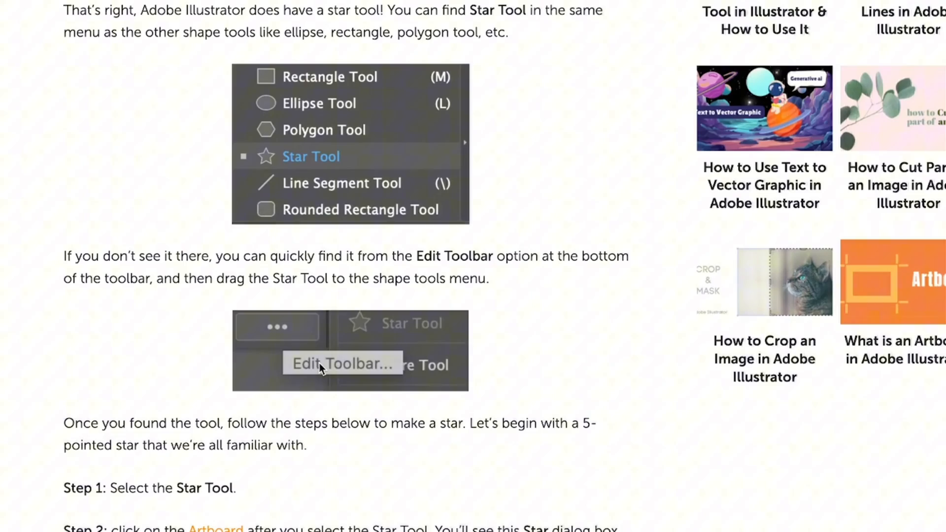
scroll("up", 3)
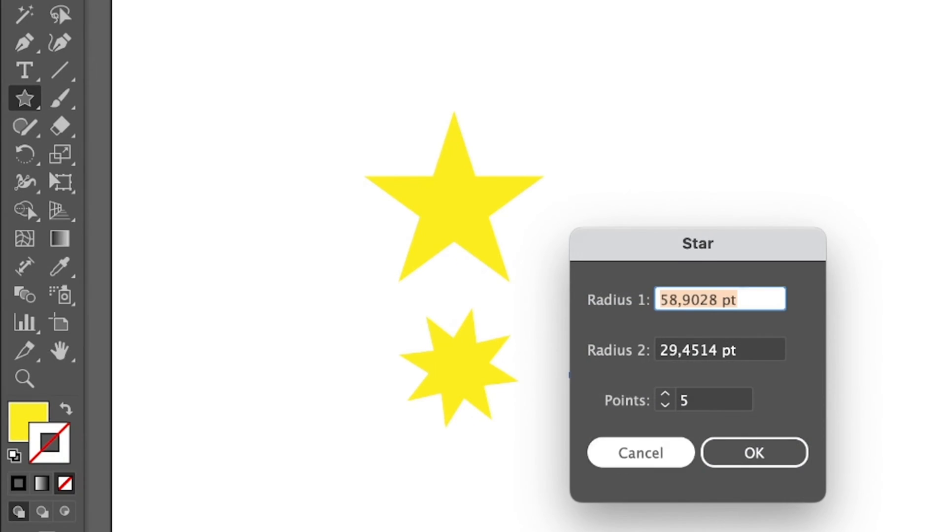
Step: Cancel the Star dialog, leaving an empty artboard with yellow fill and no stroke
left_click(754, 452)
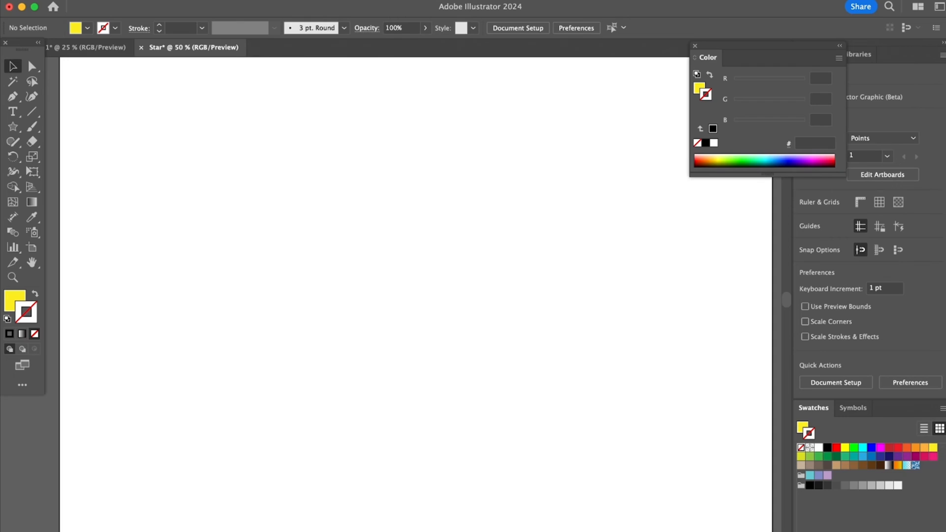
left_click(13, 127)
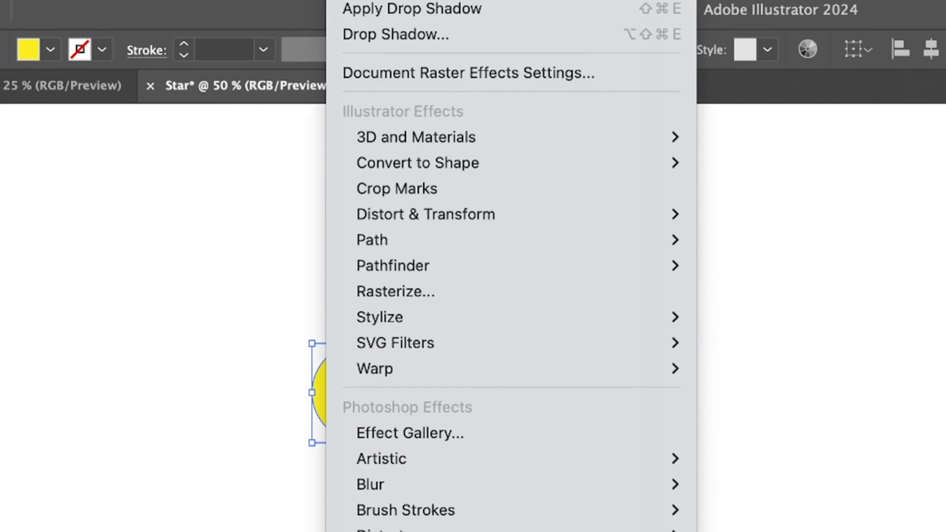
mouse_move(426, 214)
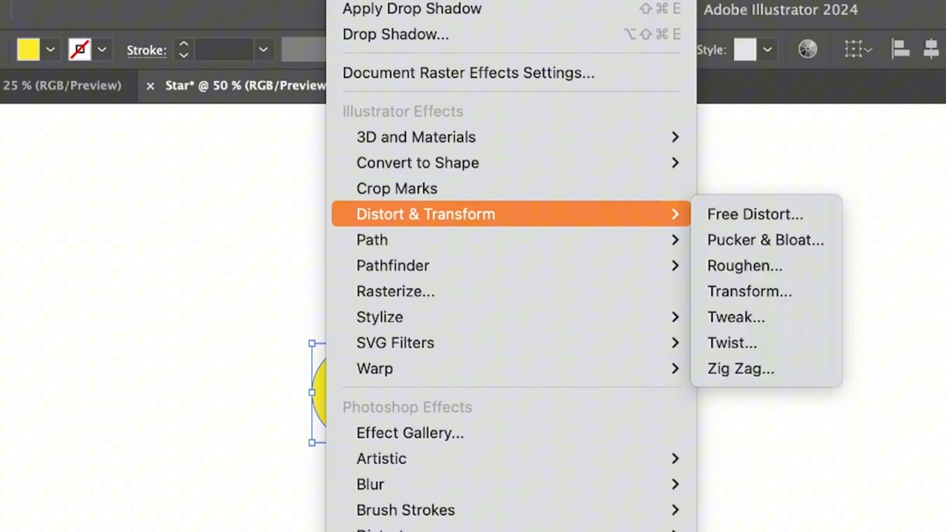
mouse_move(765, 240)
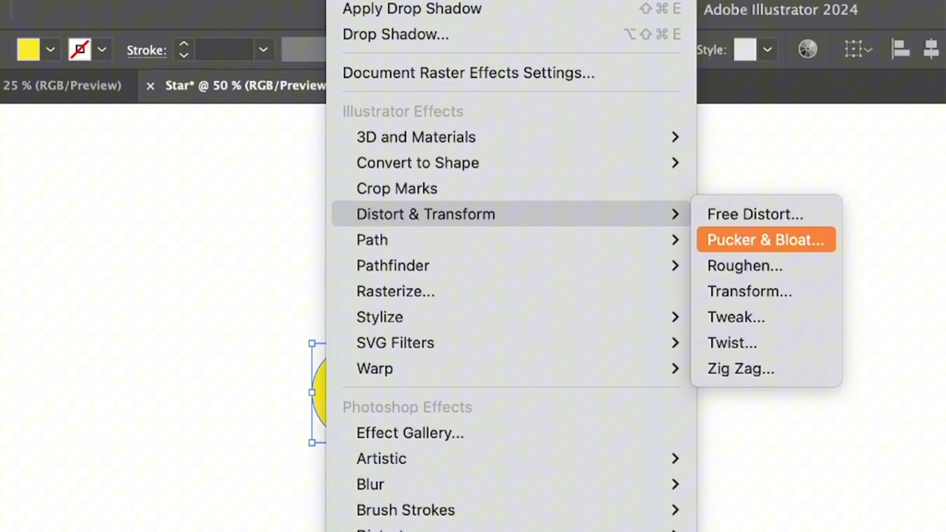
Step: Bring up Pucker & Bloat from Effect > Distort & Transform for the yellow circle and square
left_click(765, 240)
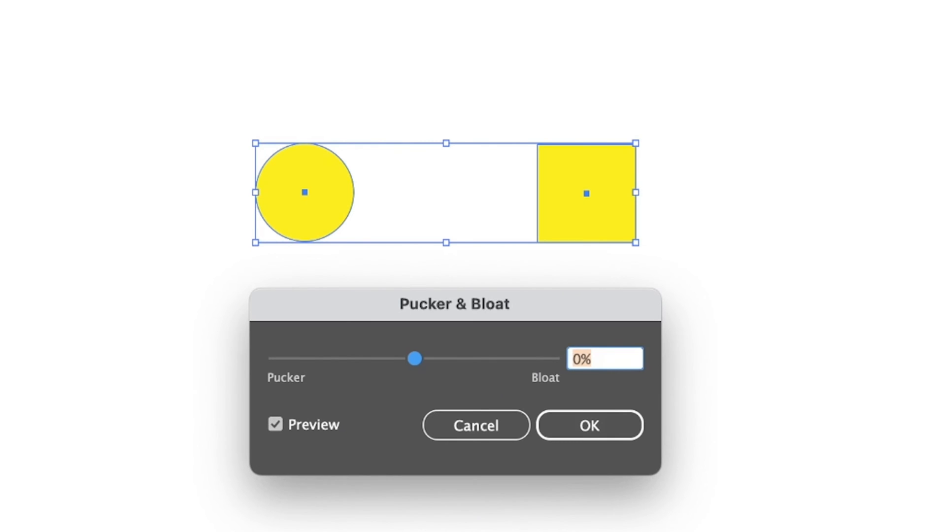
Step: Apply a negative pucker to turn the circle and square into four-pointed sparkle stars
type("-14%")
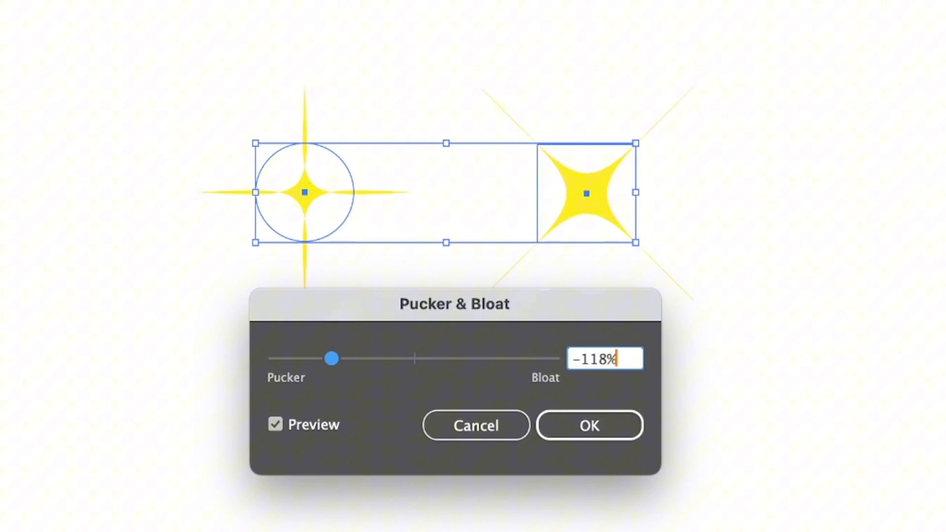
left_click(590, 425)
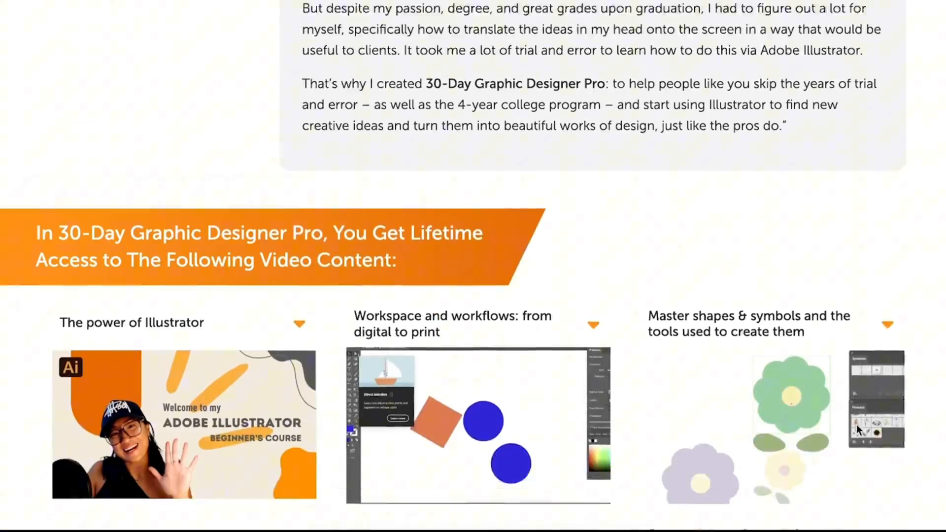
Step: Scroll the course page down to the private mentoring community section
scroll("down", 3)
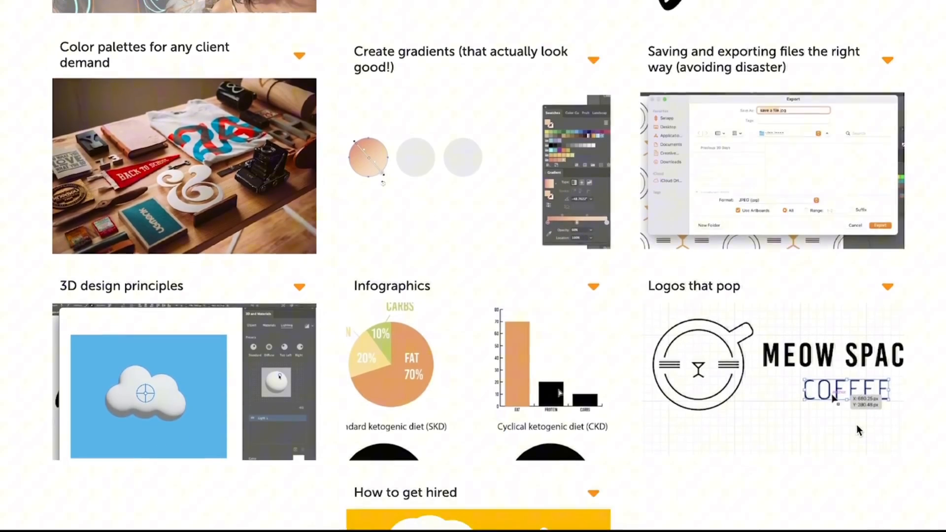
scroll("down", 3)
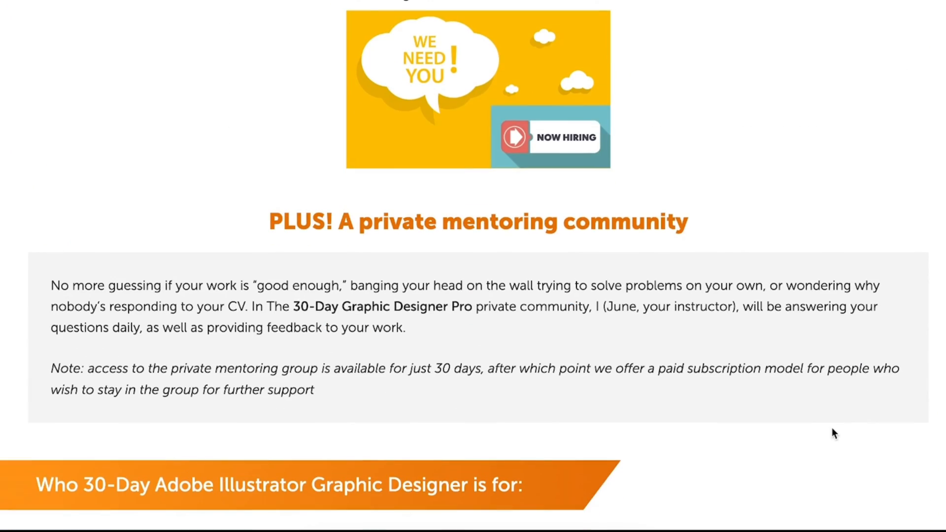